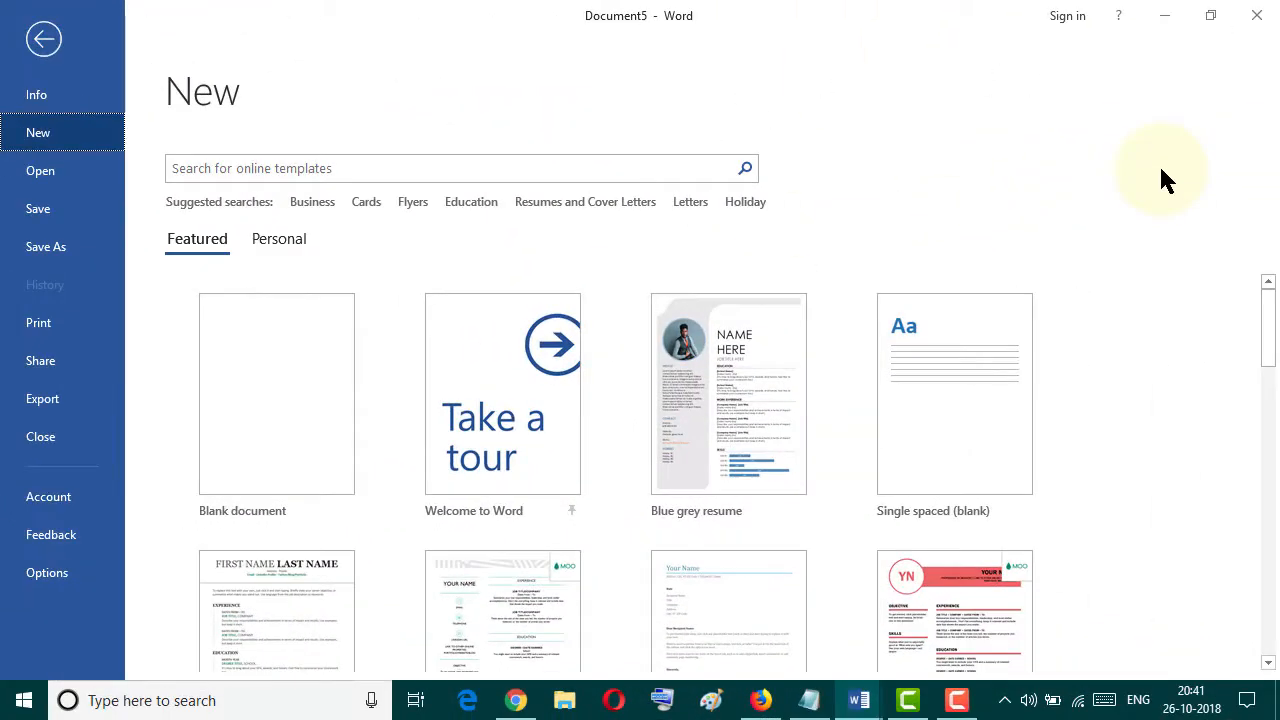
mouse_move(258, 420)
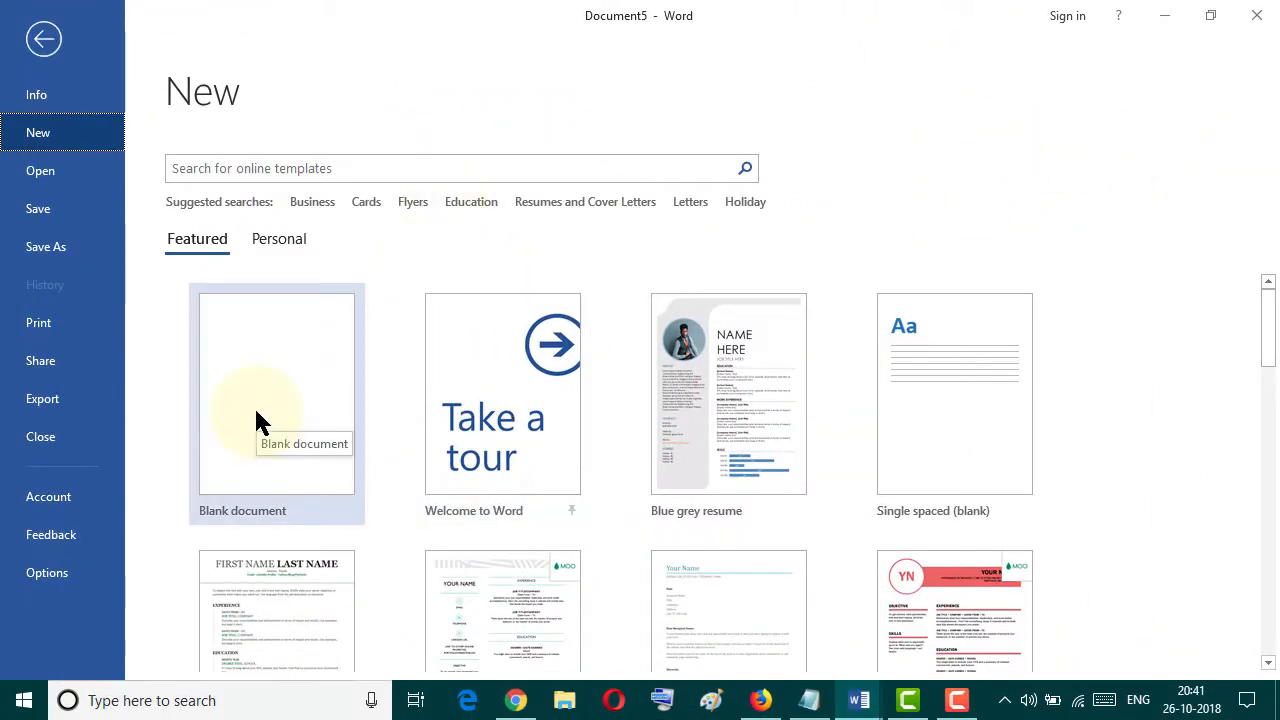
Step: Create a new empty document from the Blank document template
click(277, 393)
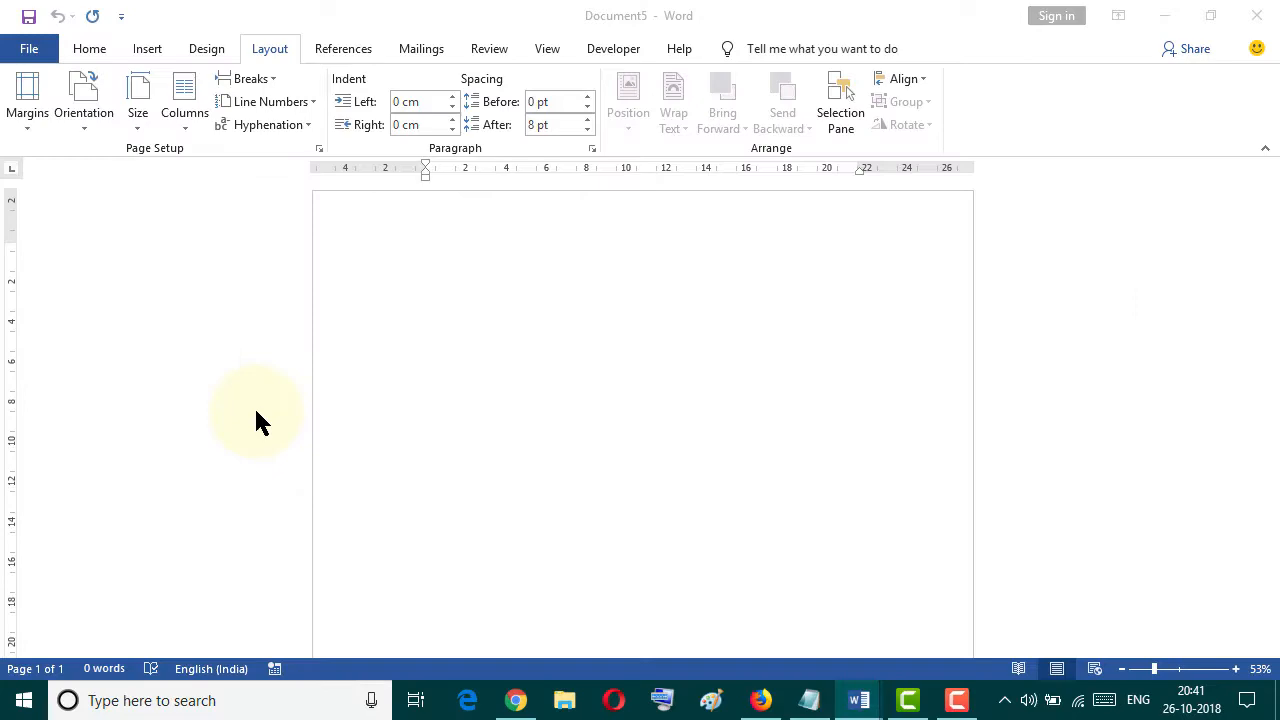
Step: Show the Watermark gallery from the Design tab's Page Background group
click(89, 48)
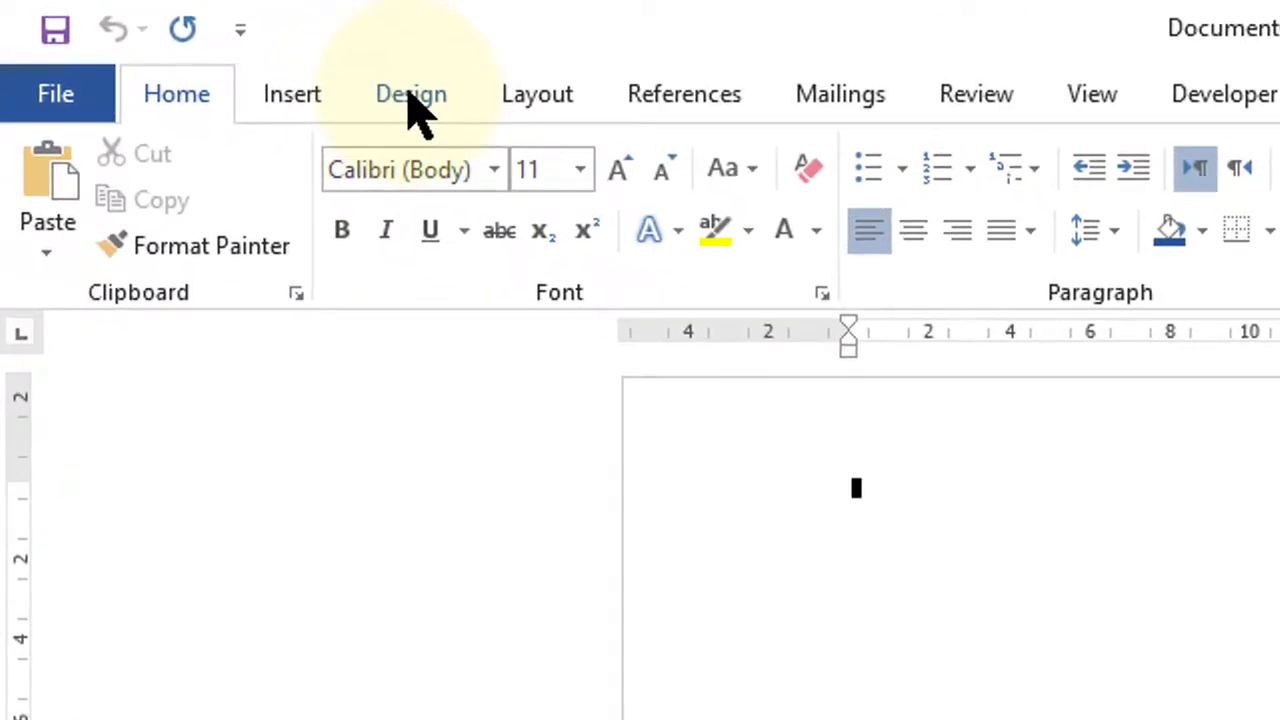
click(410, 93)
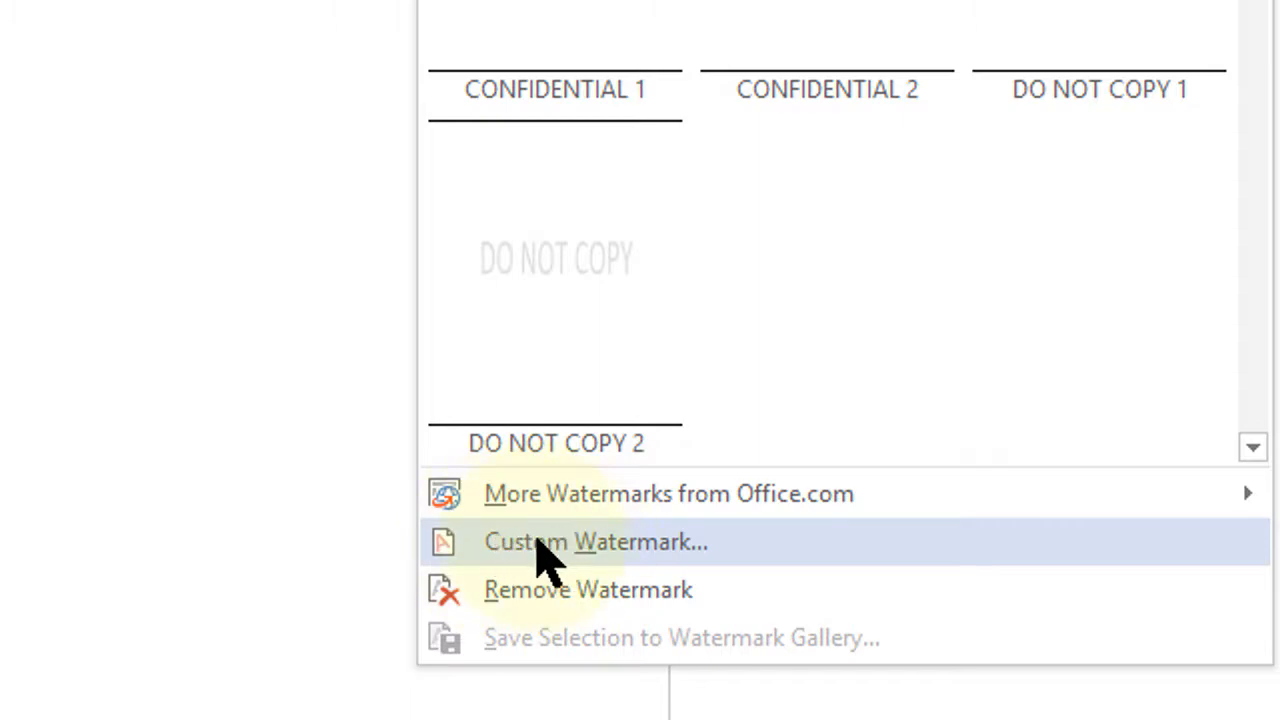
Step: Pick decorative-1781465_1280.png from the Desktop as a custom picture watermark
click(595, 541)
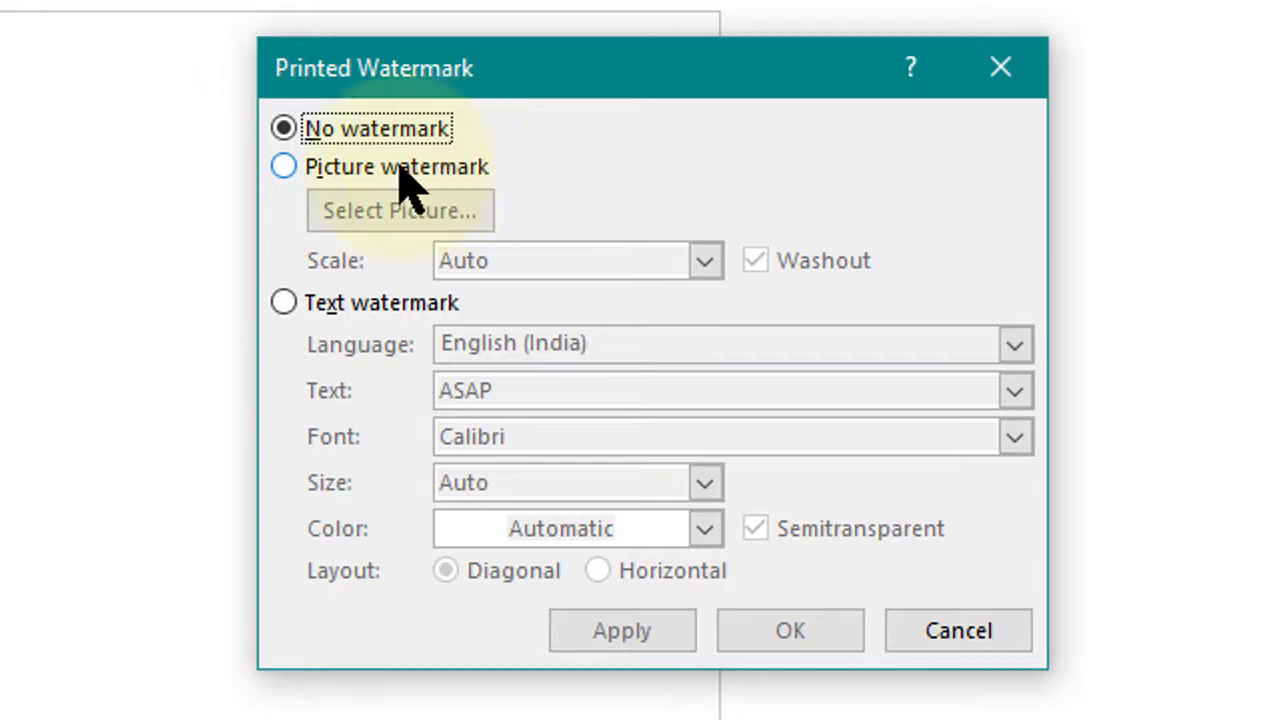
mouse_move(390, 195)
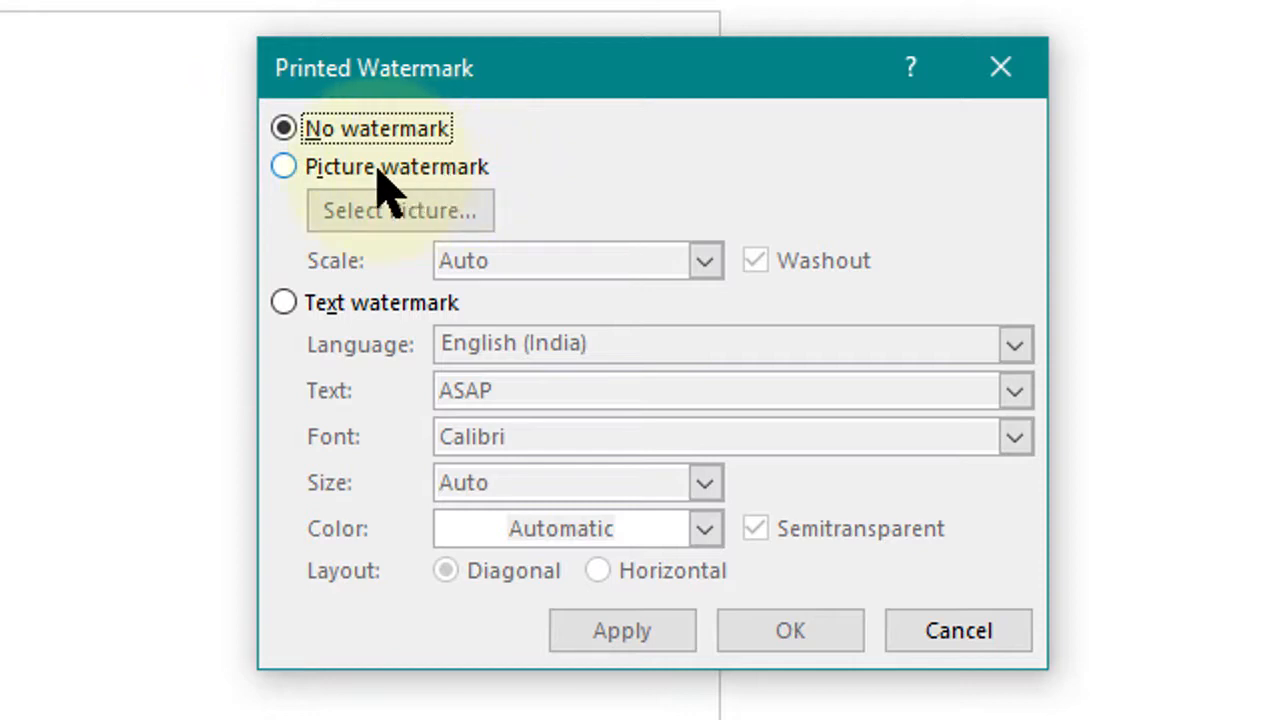
click(284, 166)
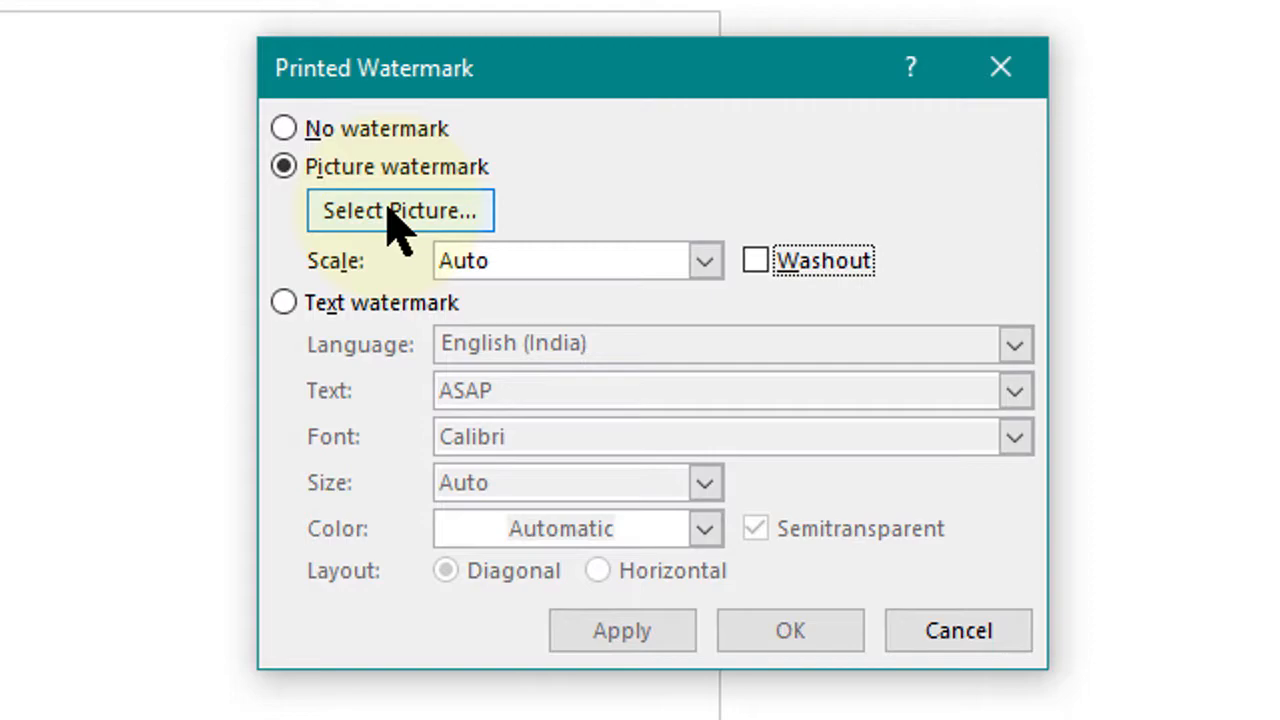
click(398, 211)
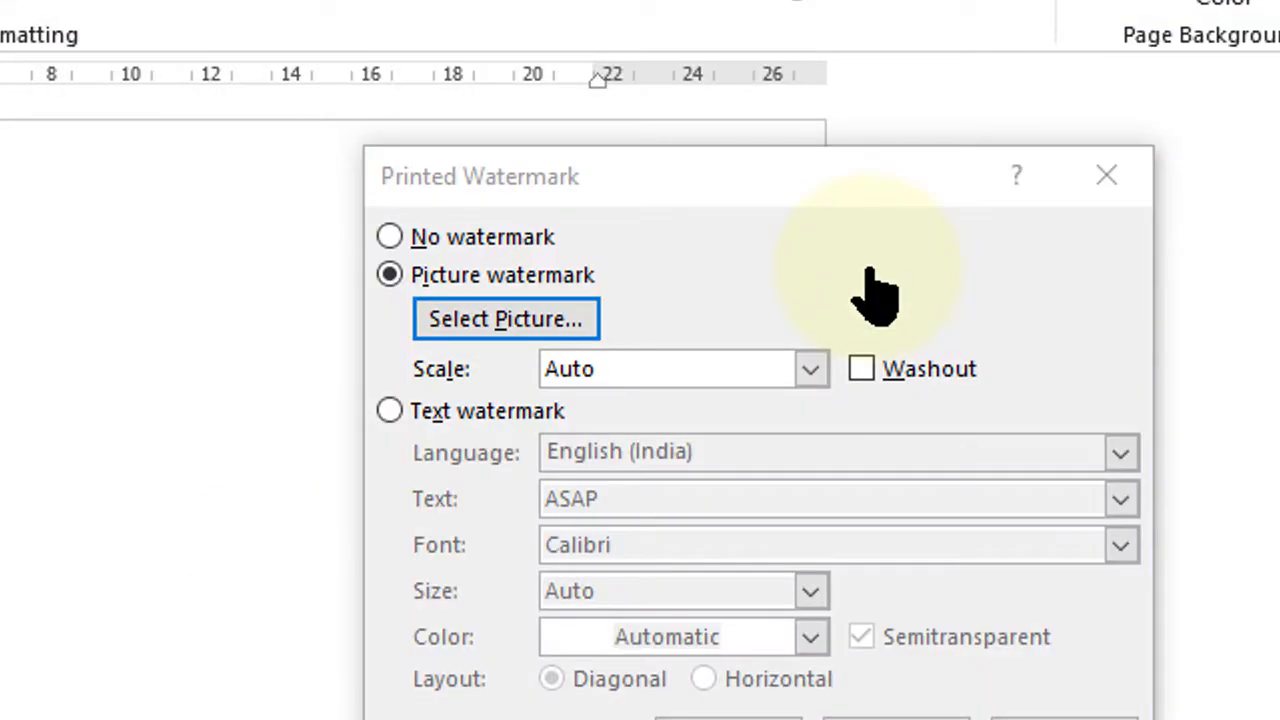
click(505, 318)
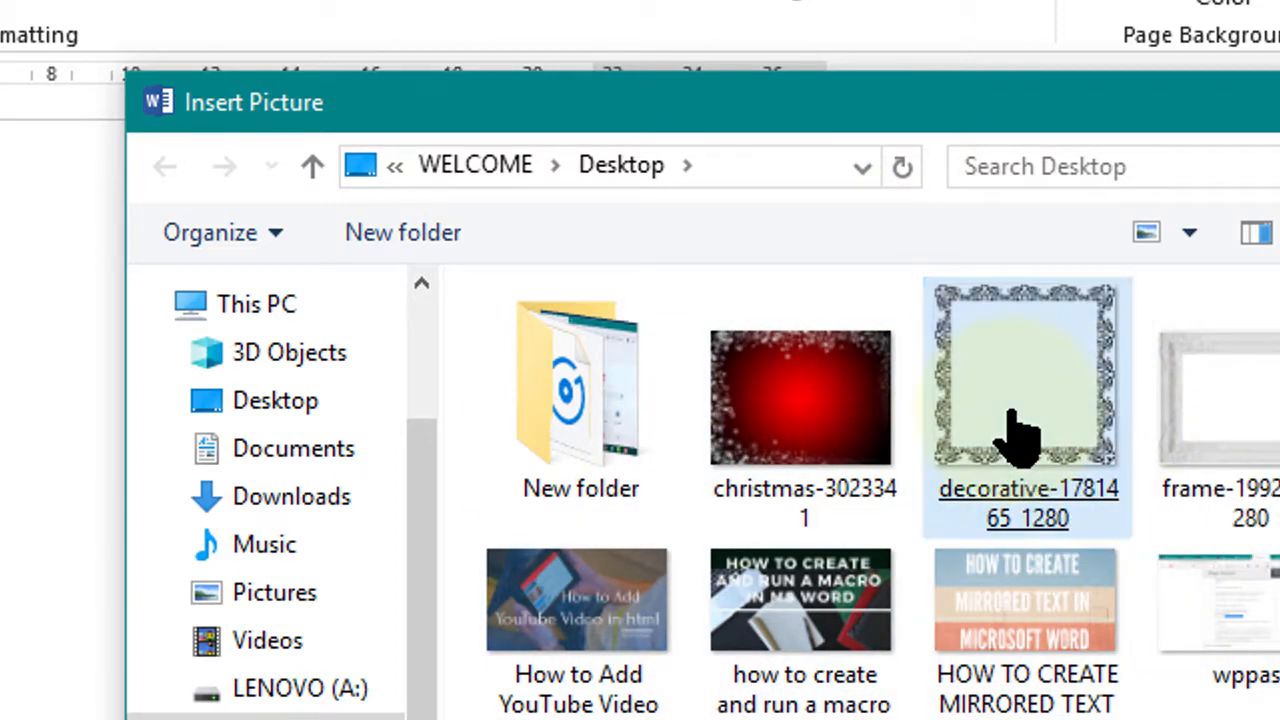
double_click(1027, 400)
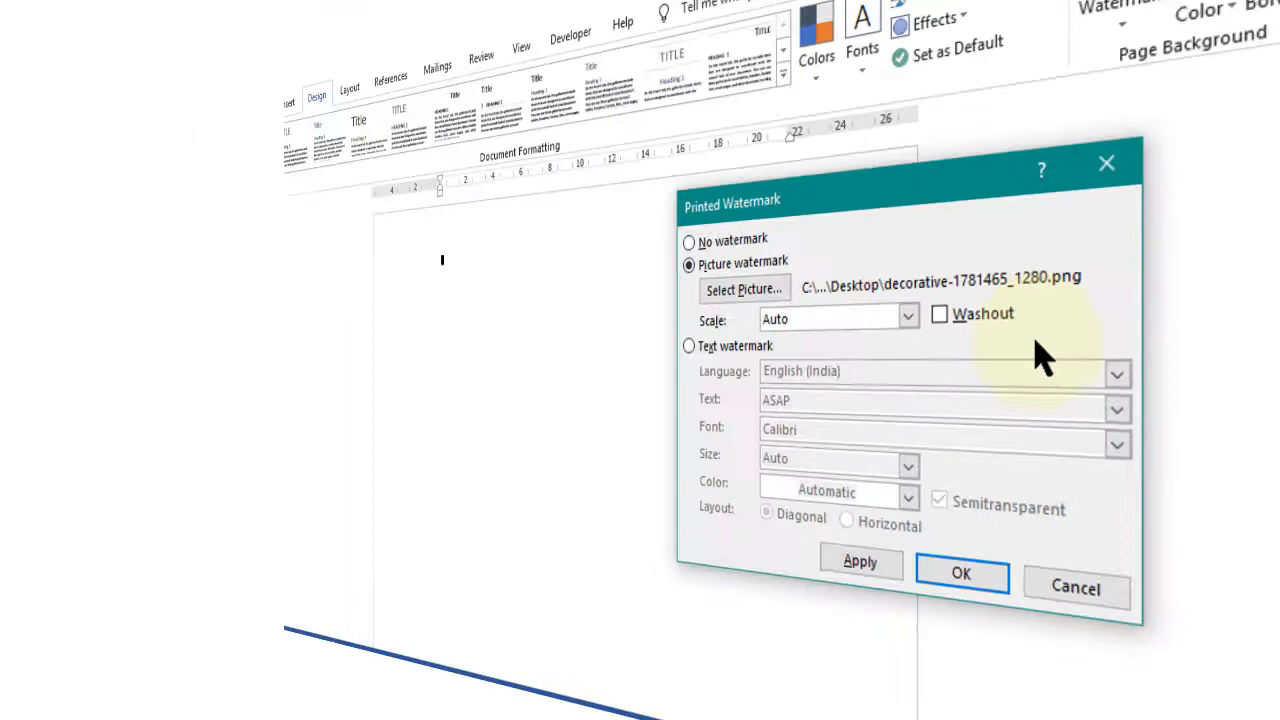
Step: Apply the picture watermark at 100% scale without washout
click(906, 318)
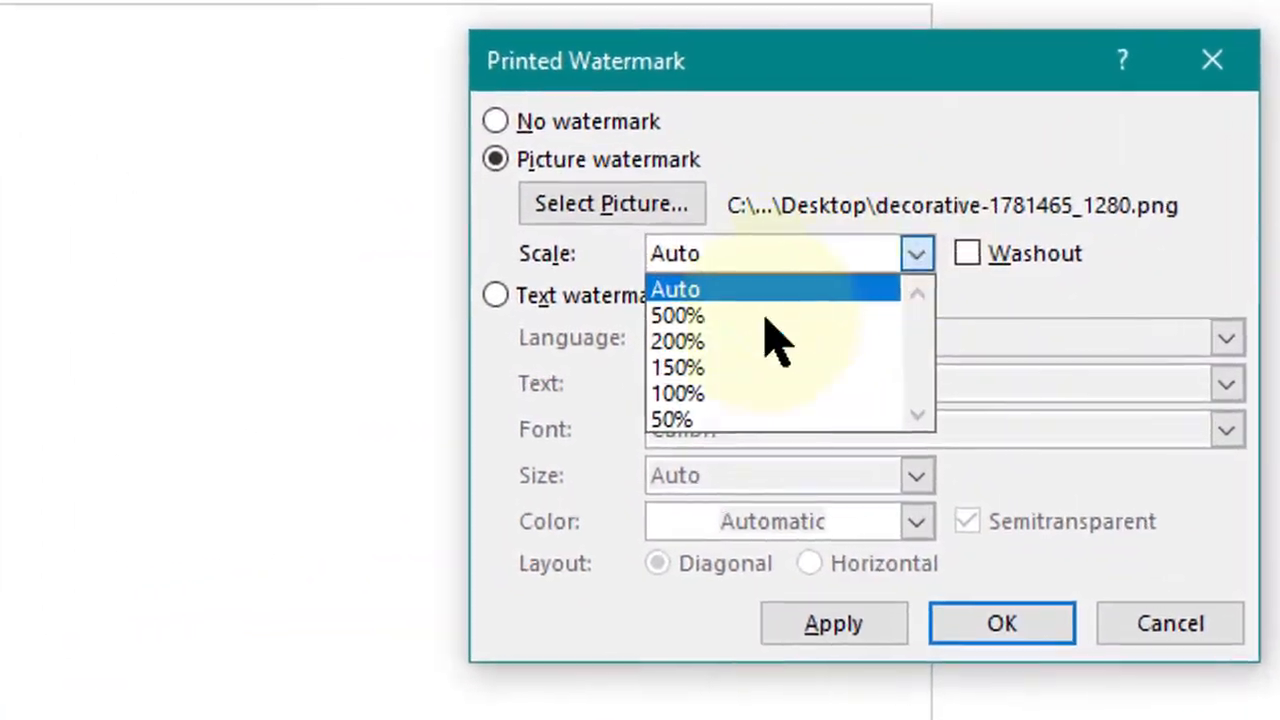
click(677, 393)
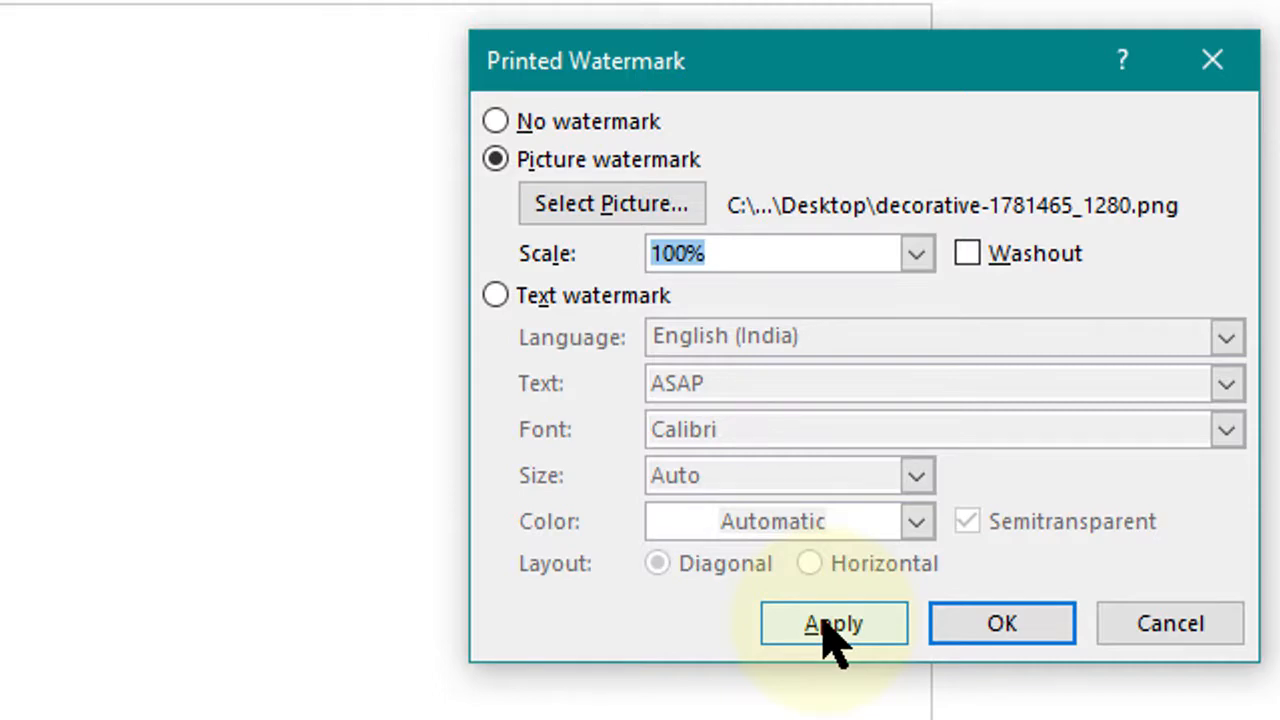
click(1001, 623)
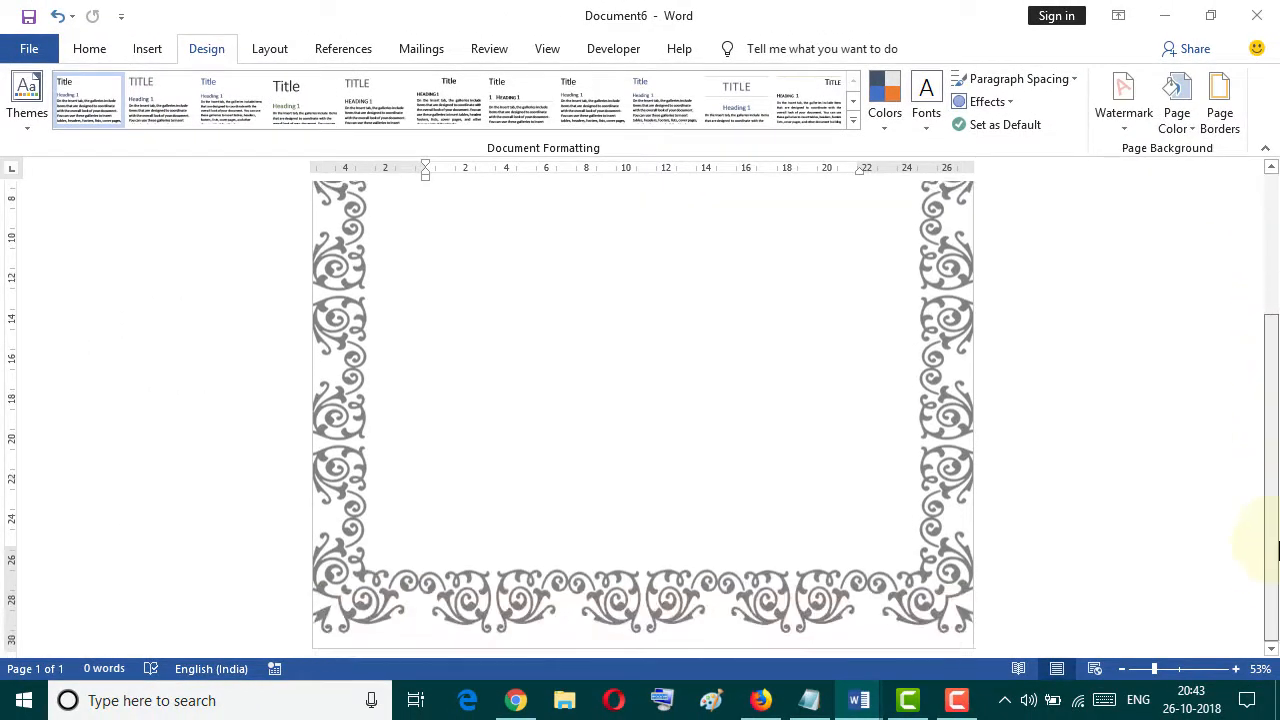